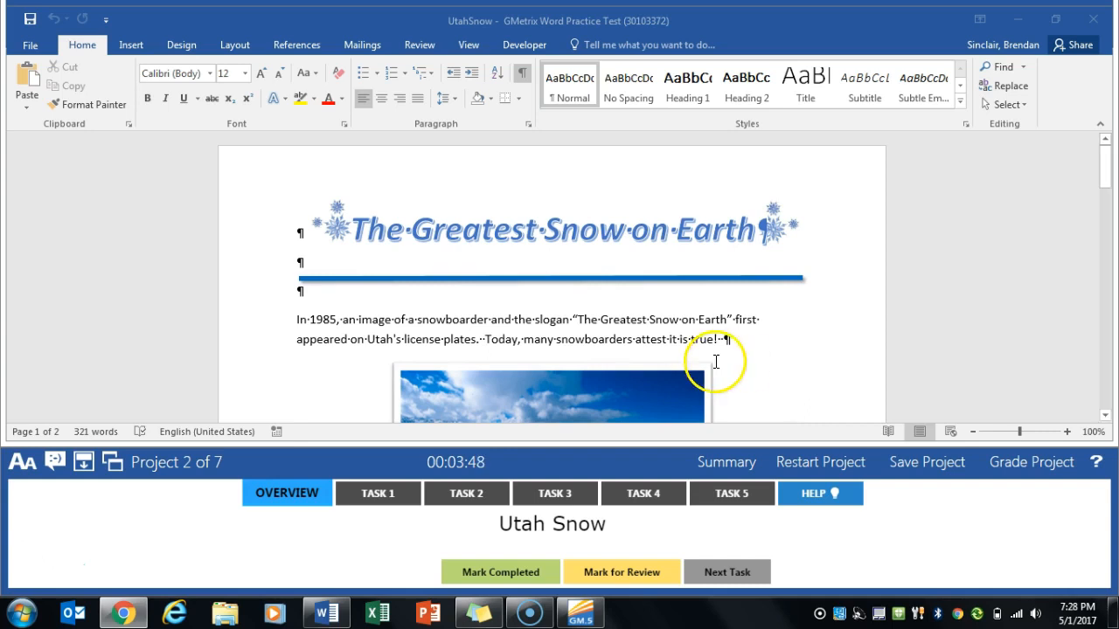
# Expand the Document Formatting style-set gallery from the Design tab to choose Lines (Distinctive)
pyautogui.click(378, 493)
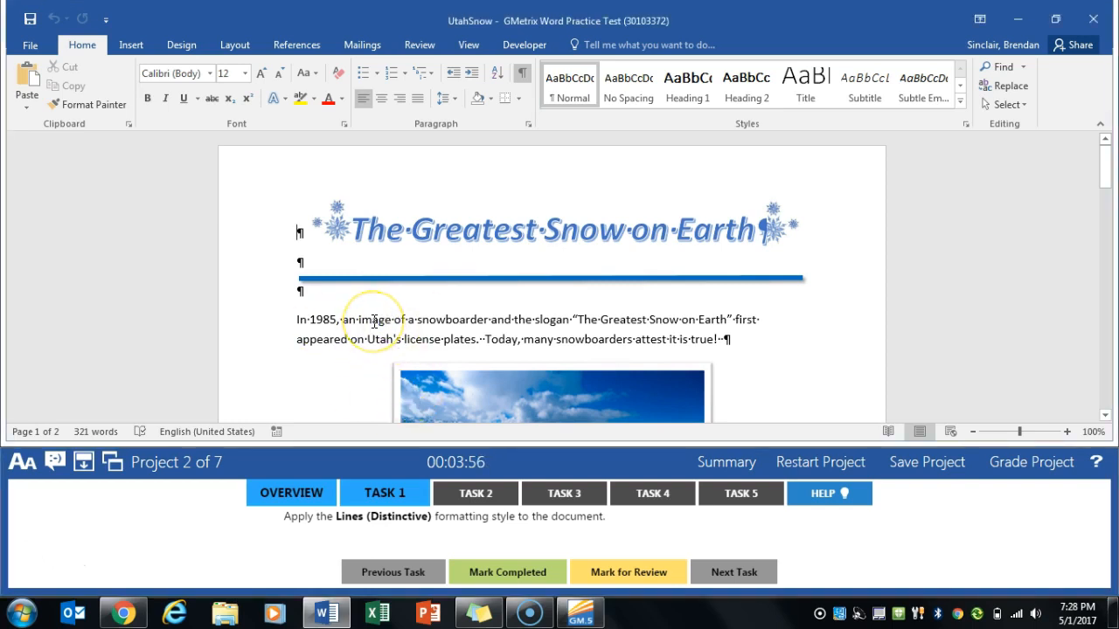
pyautogui.click(182, 45)
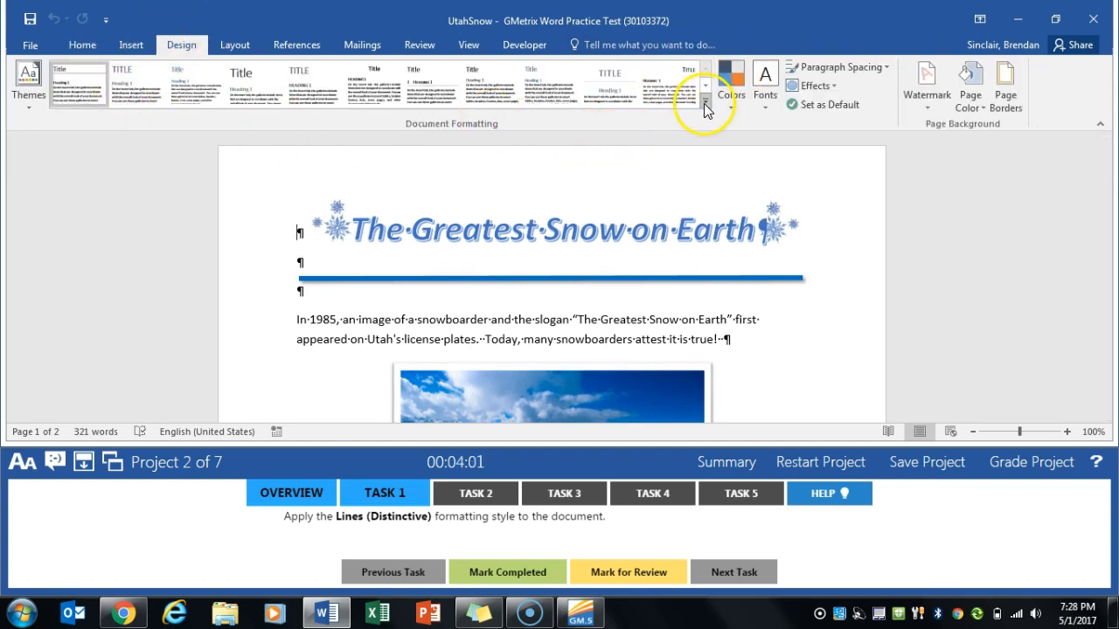
pyautogui.click(706, 103)
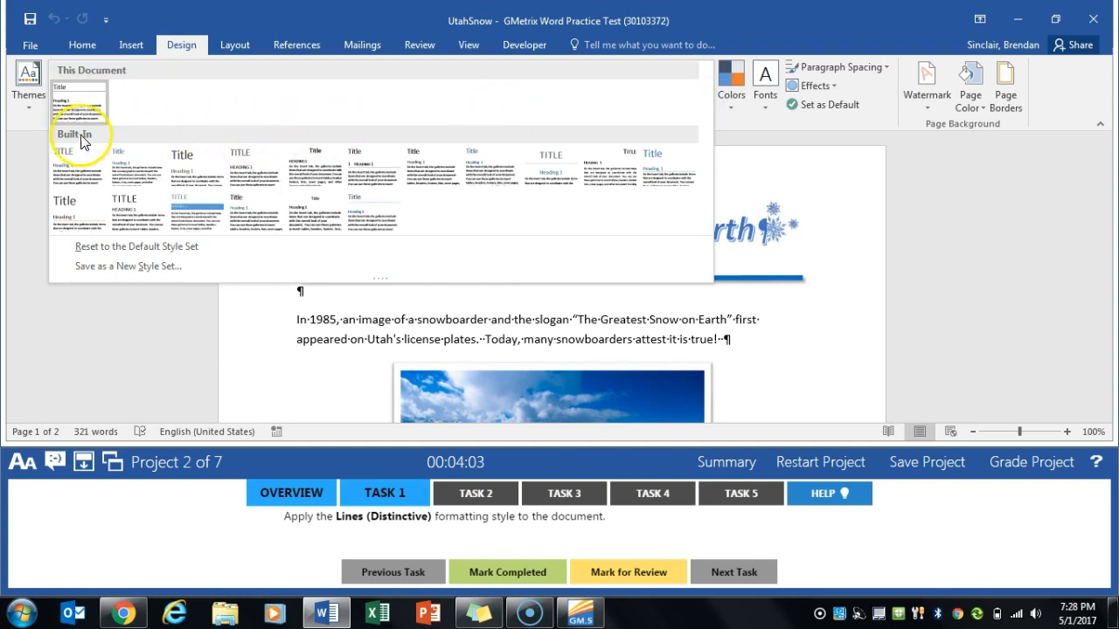
pyautogui.moveTo(77, 167)
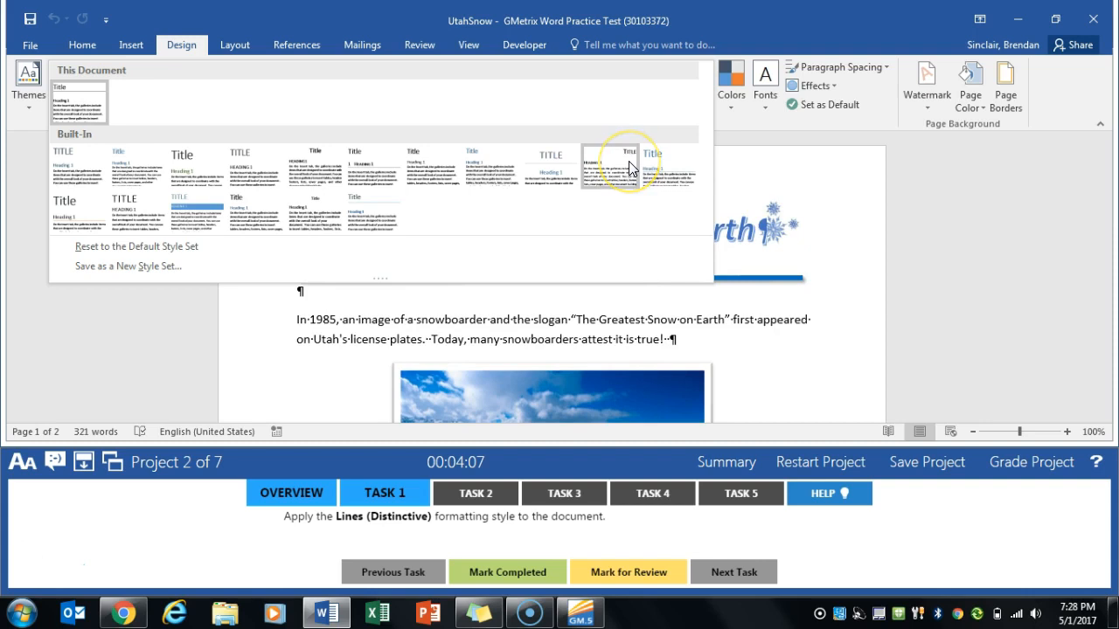
pyautogui.moveTo(629, 172)
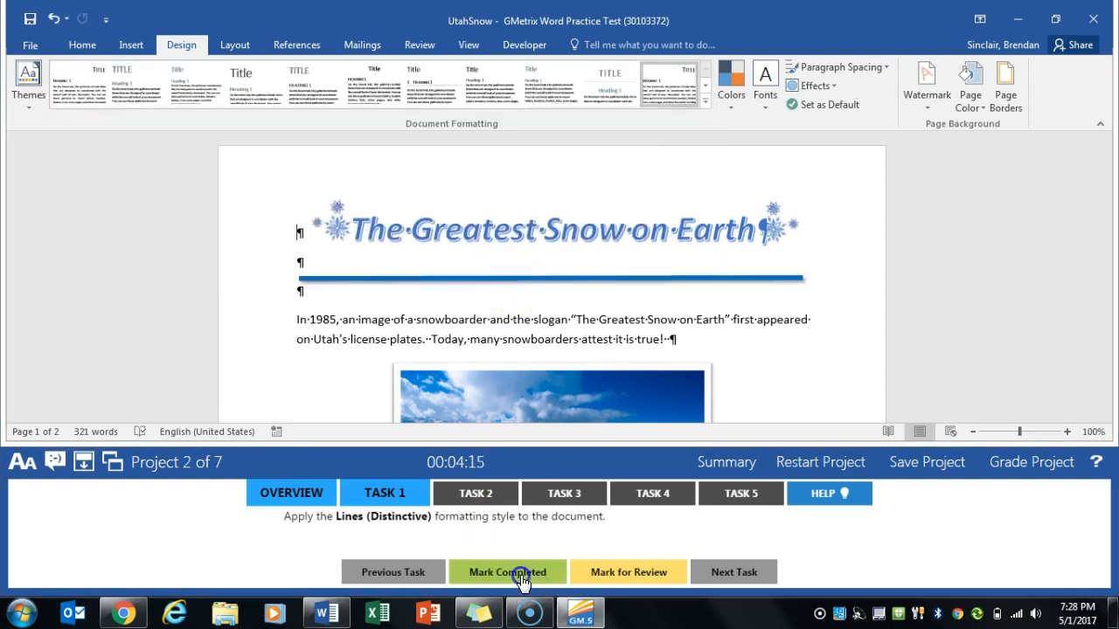
# Insert a Bold Numbers 3 'Page 1 of 2' page number at the bottom of every page
pyautogui.click(507, 572)
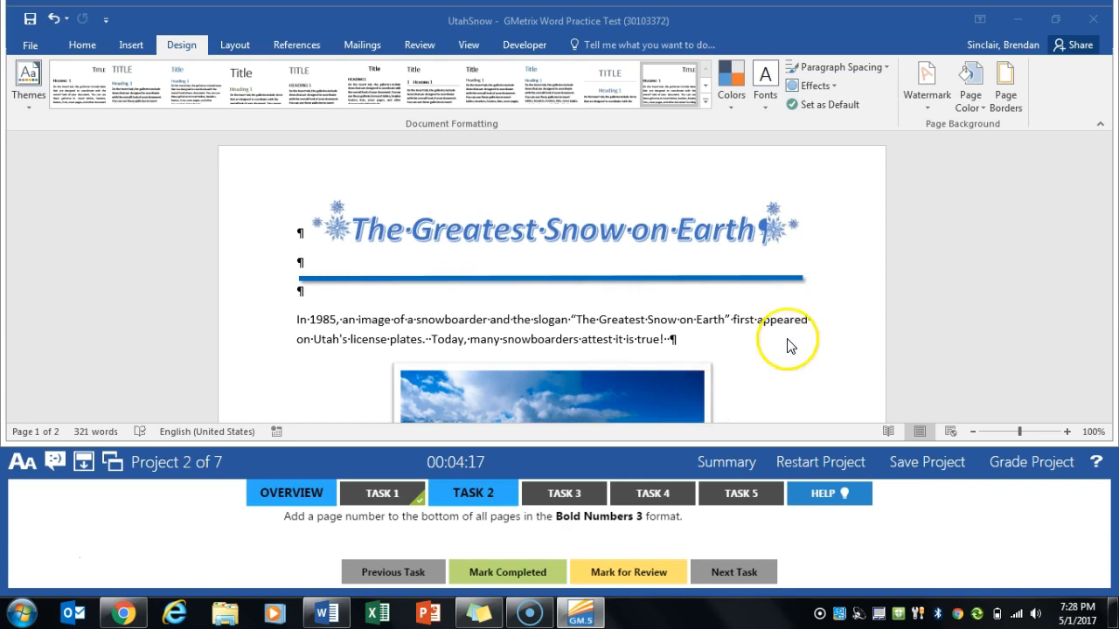
pyautogui.moveTo(783, 315)
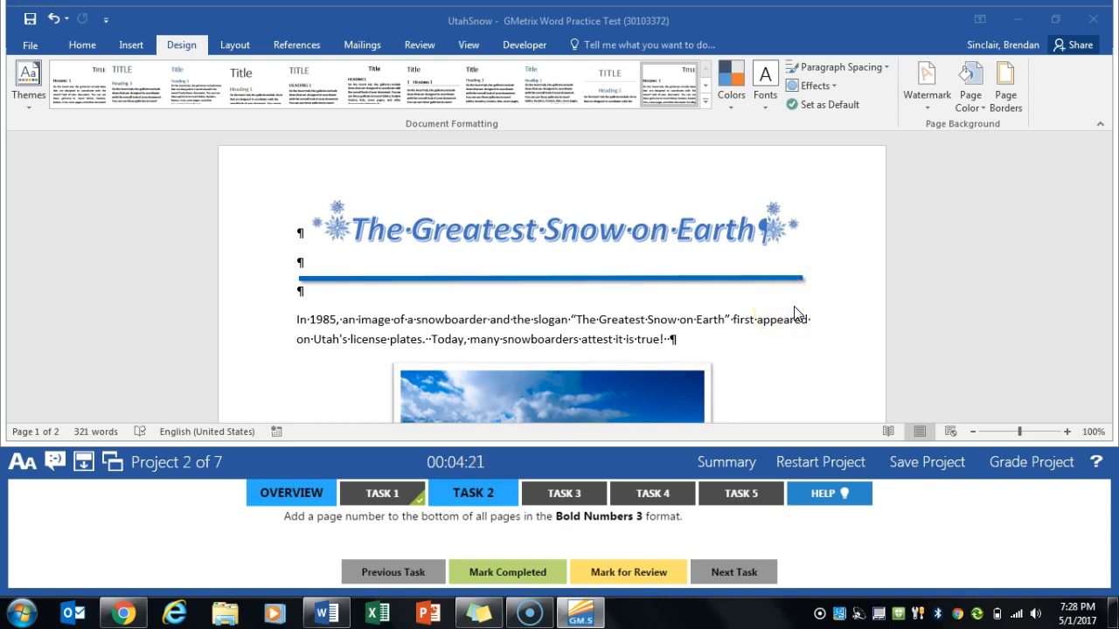
pyautogui.moveTo(130, 46)
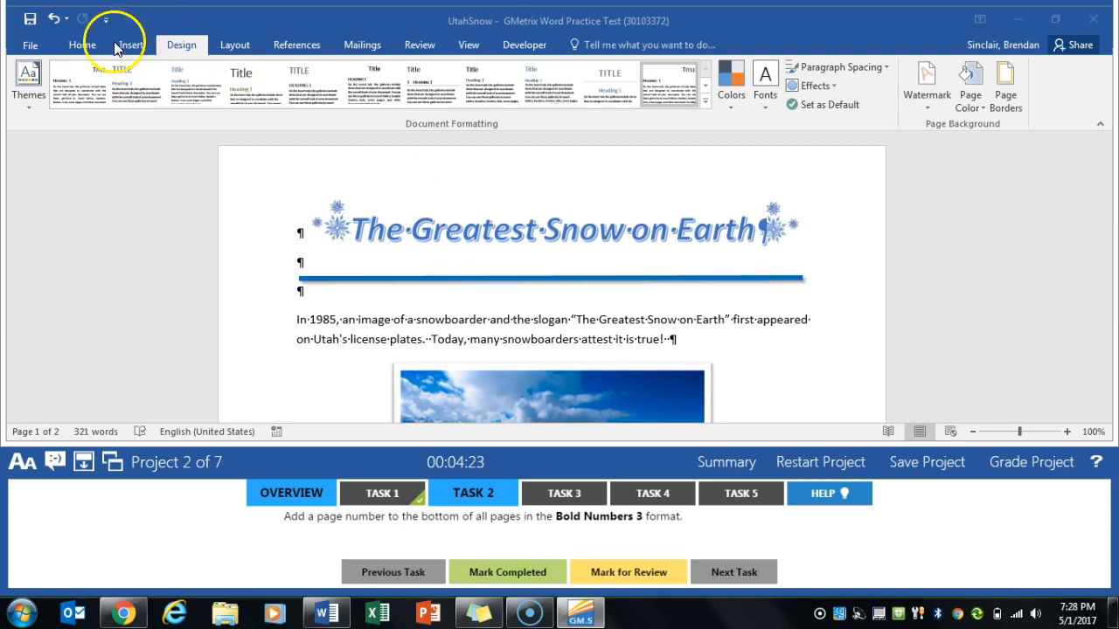
pyautogui.click(129, 46)
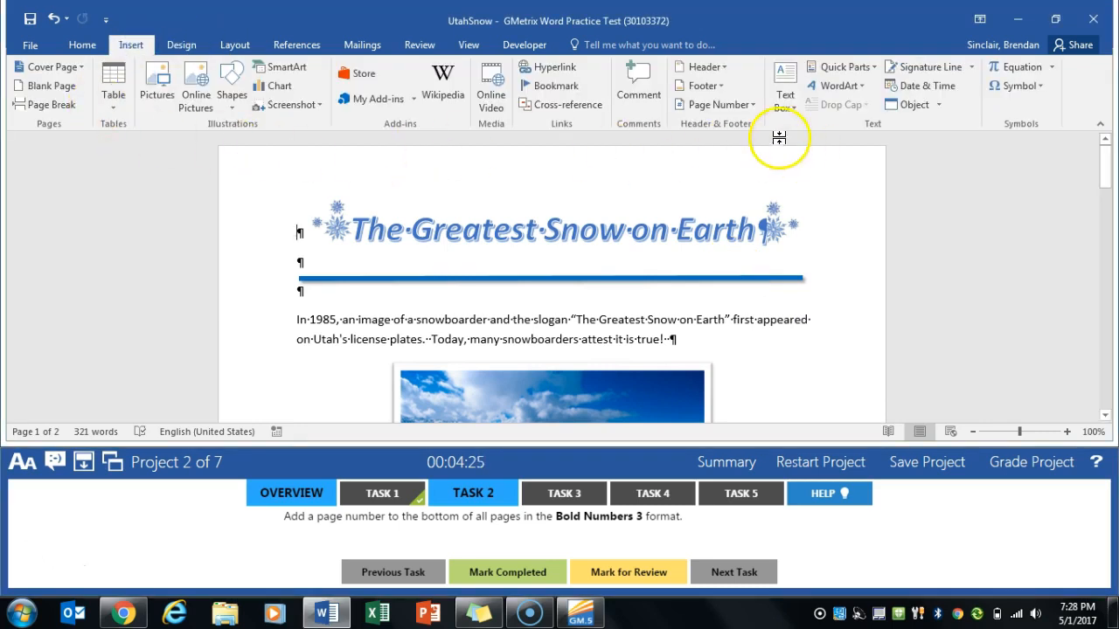
pyautogui.moveTo(733, 86)
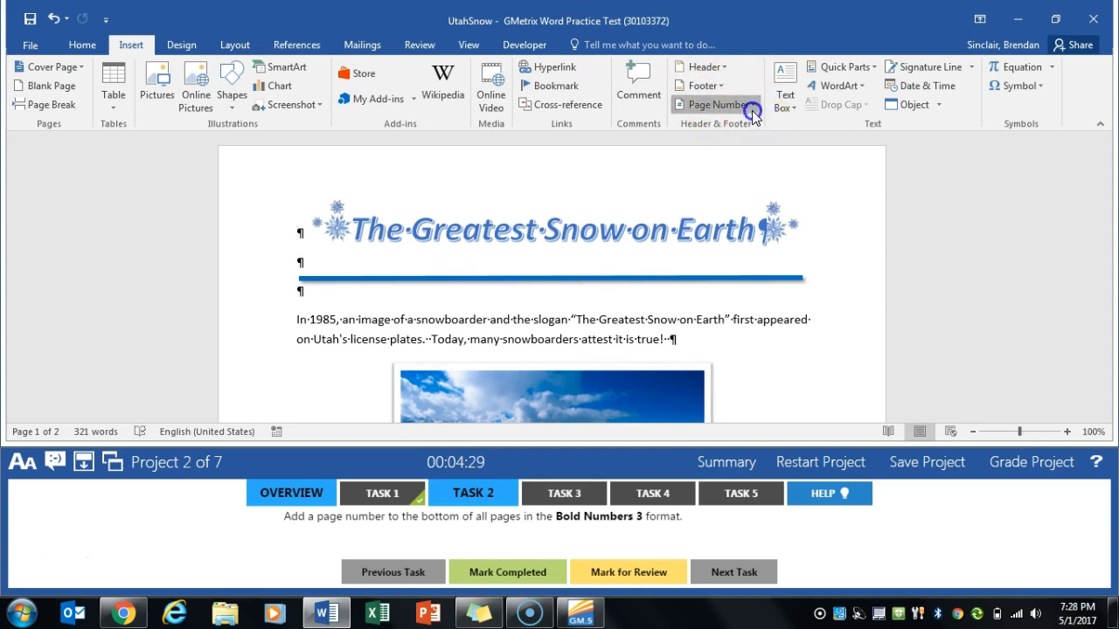
pyautogui.click(717, 105)
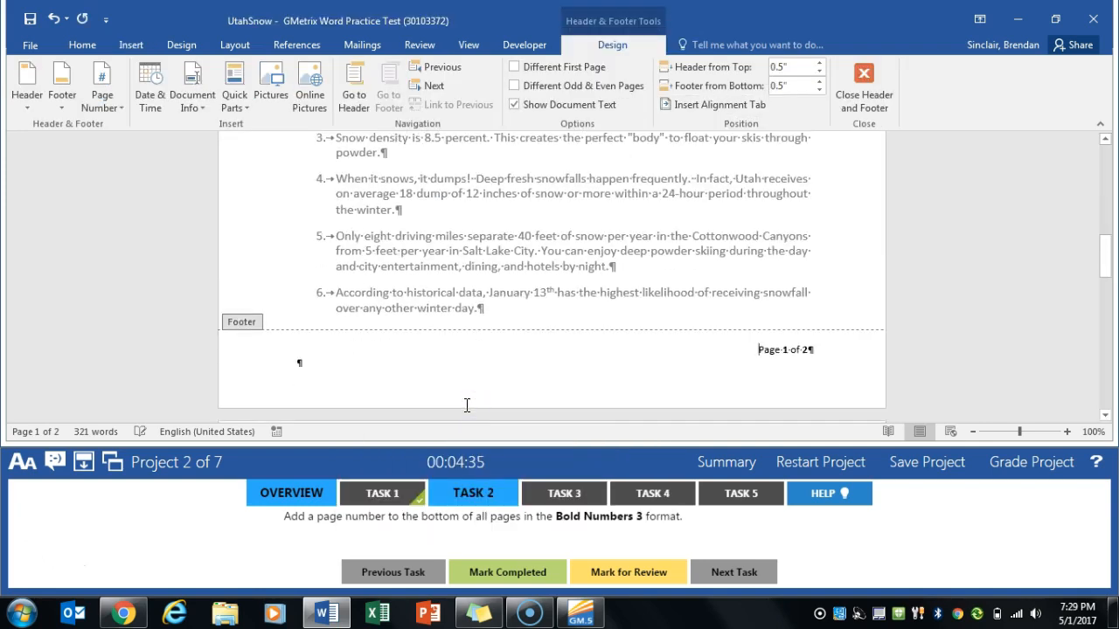
pyautogui.click(863, 84)
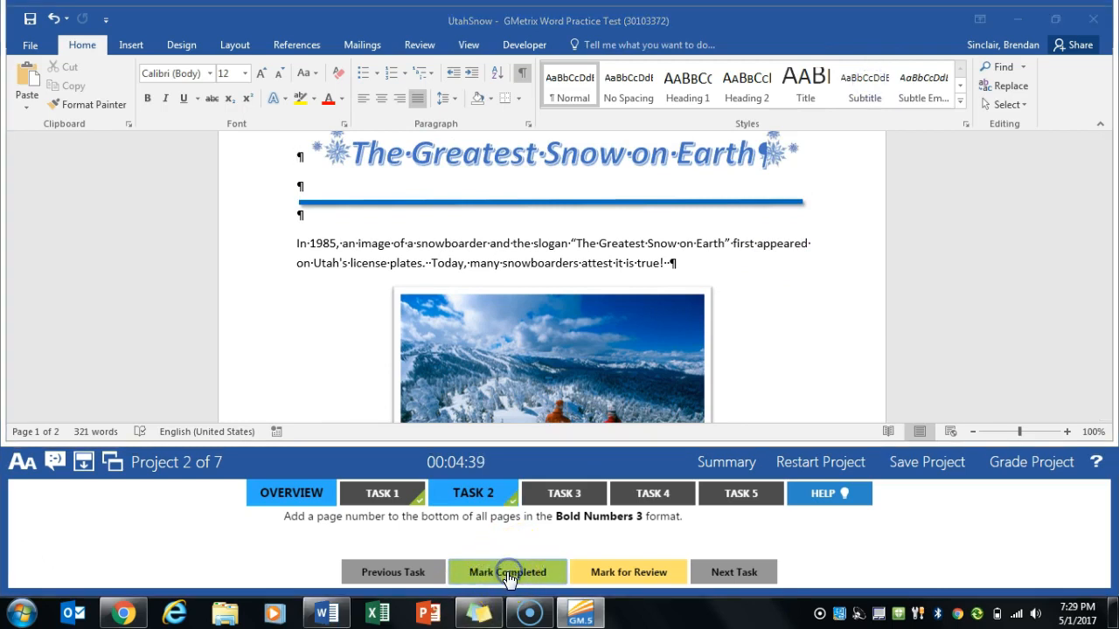
# Apply the diagonal DRAFT 1 watermark behind the text on all pages
pyautogui.click(507, 572)
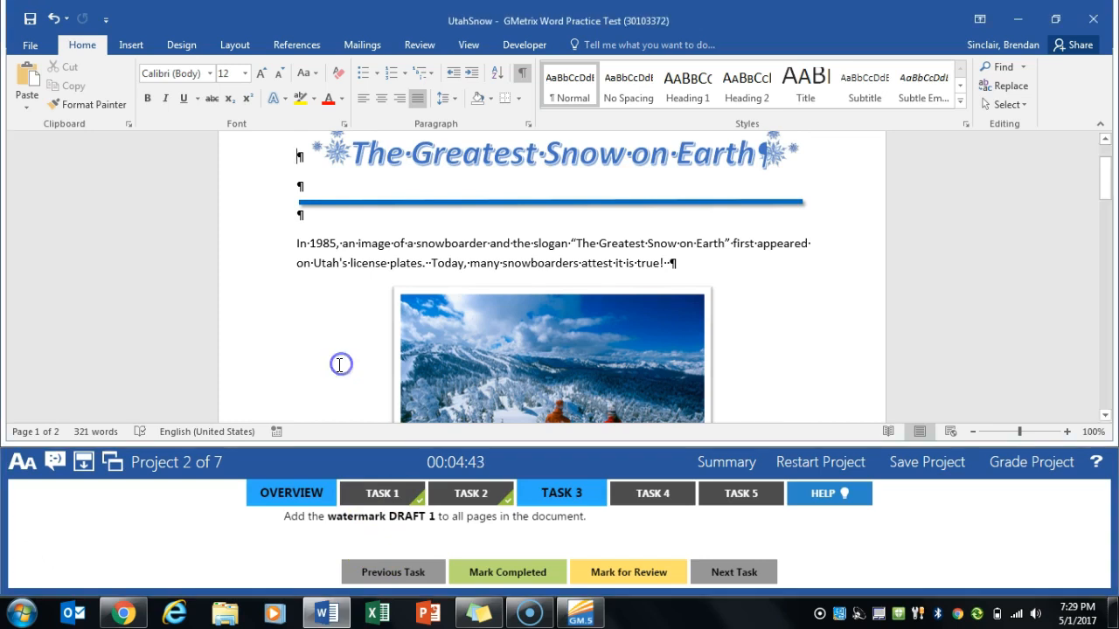
pyautogui.click(182, 45)
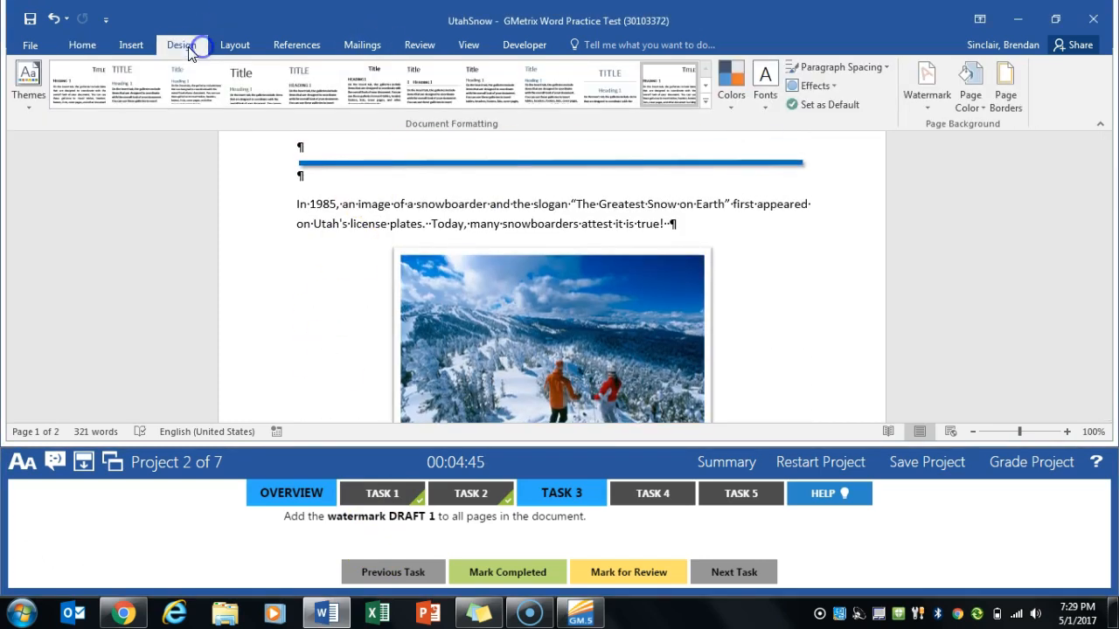
pyautogui.click(927, 84)
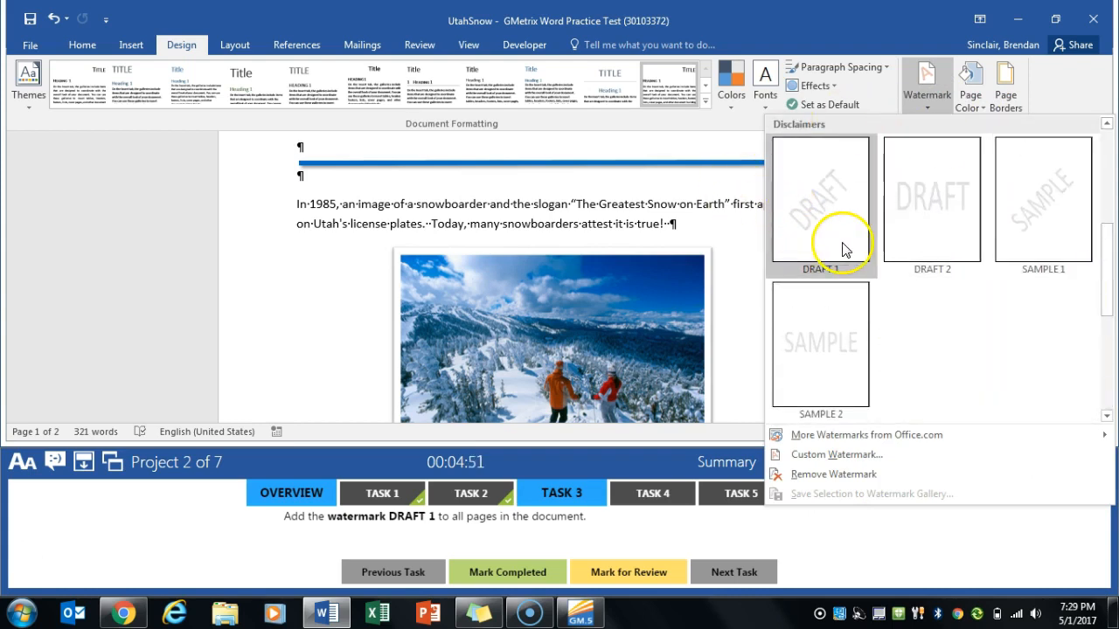
pyautogui.click(818, 196)
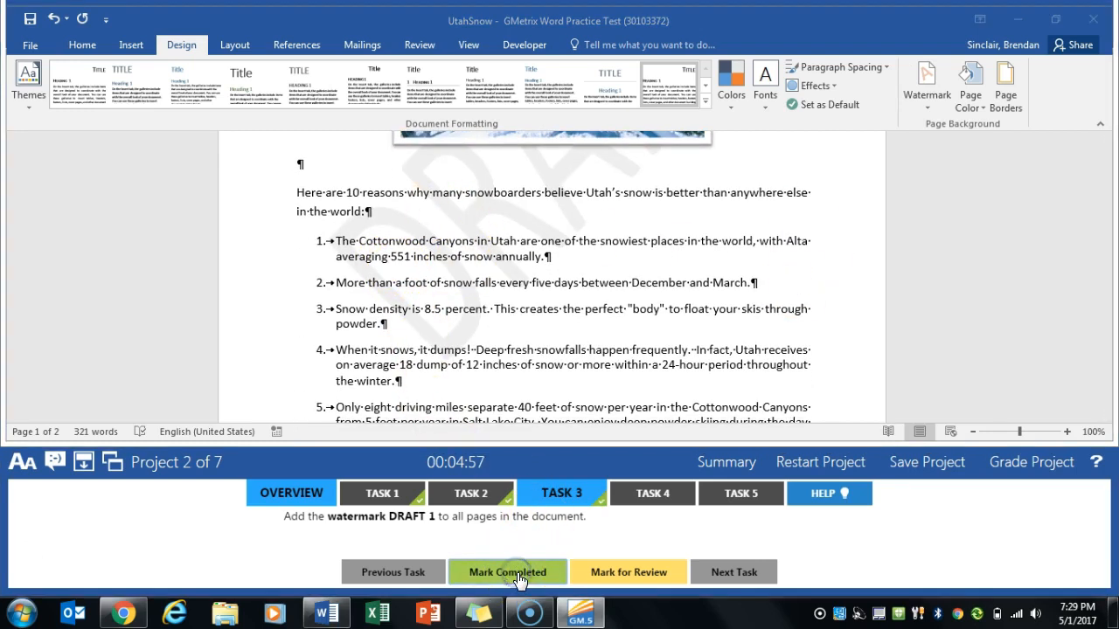
# Replace all four occurrences of 'snowboarder' with 'skier' using Replace All
pyautogui.click(507, 572)
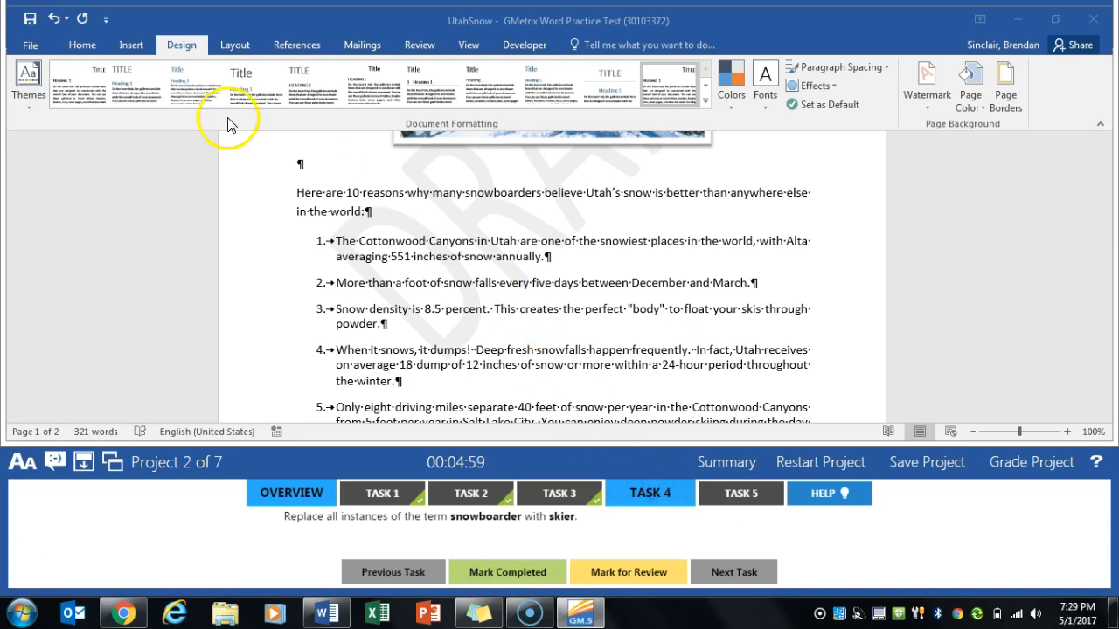
pyautogui.moveTo(226, 121)
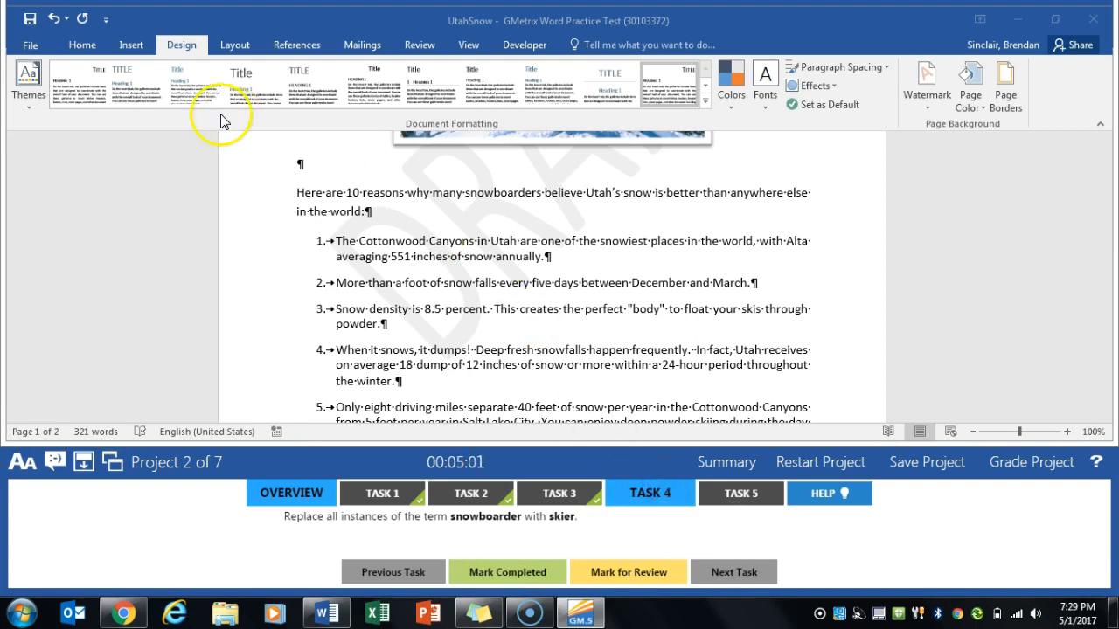
pyautogui.click(80, 45)
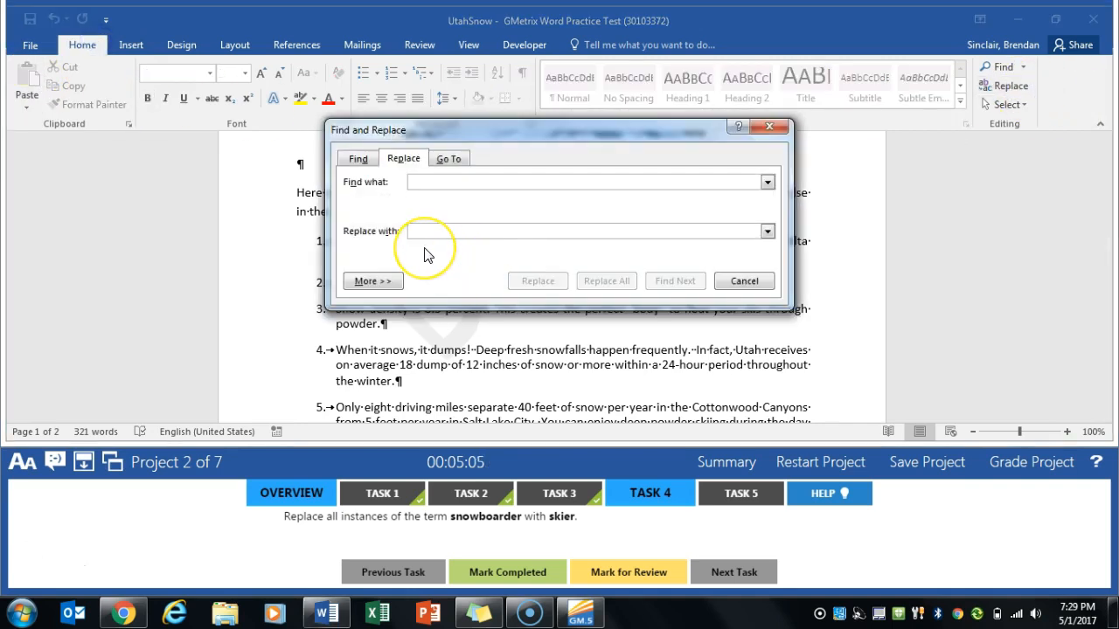
pyautogui.write('snowboar')
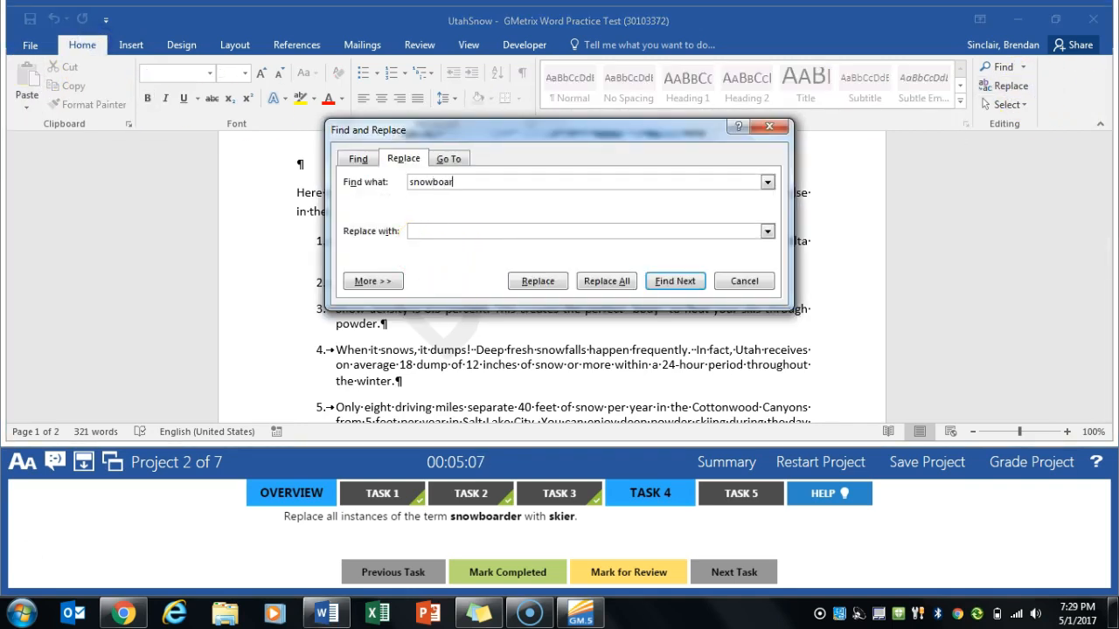
pyautogui.write('skier')
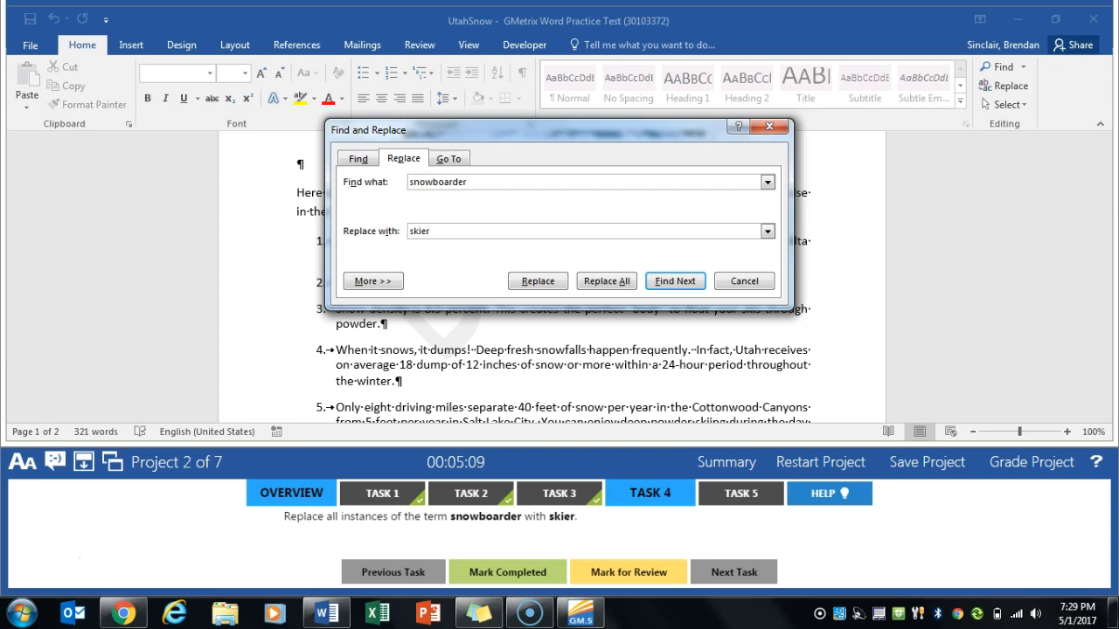
pyautogui.click(605, 280)
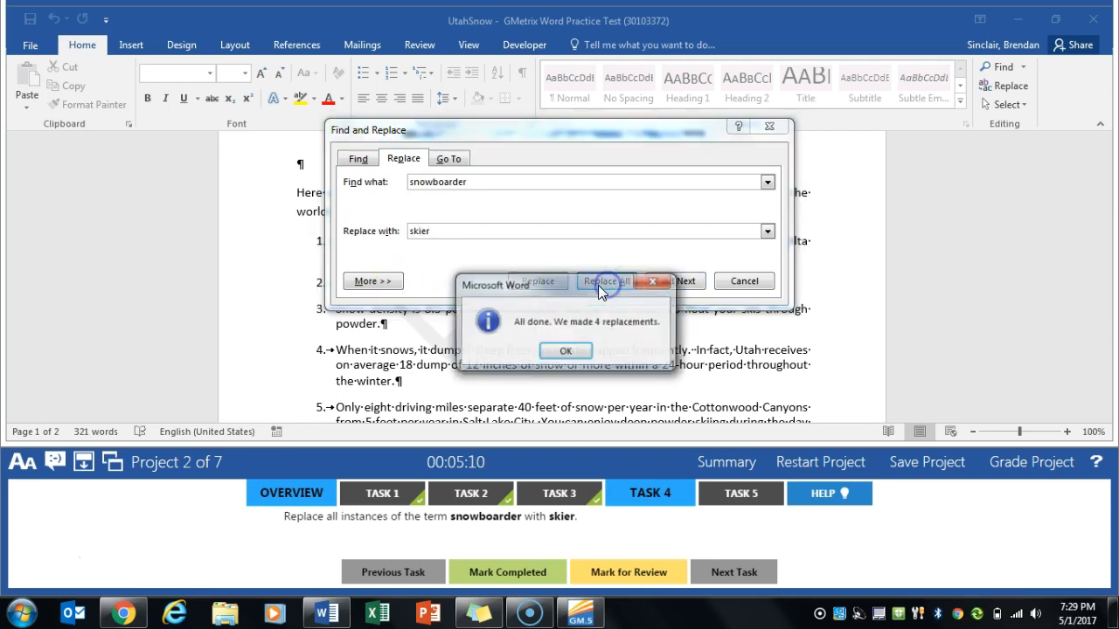
pyautogui.click(564, 349)
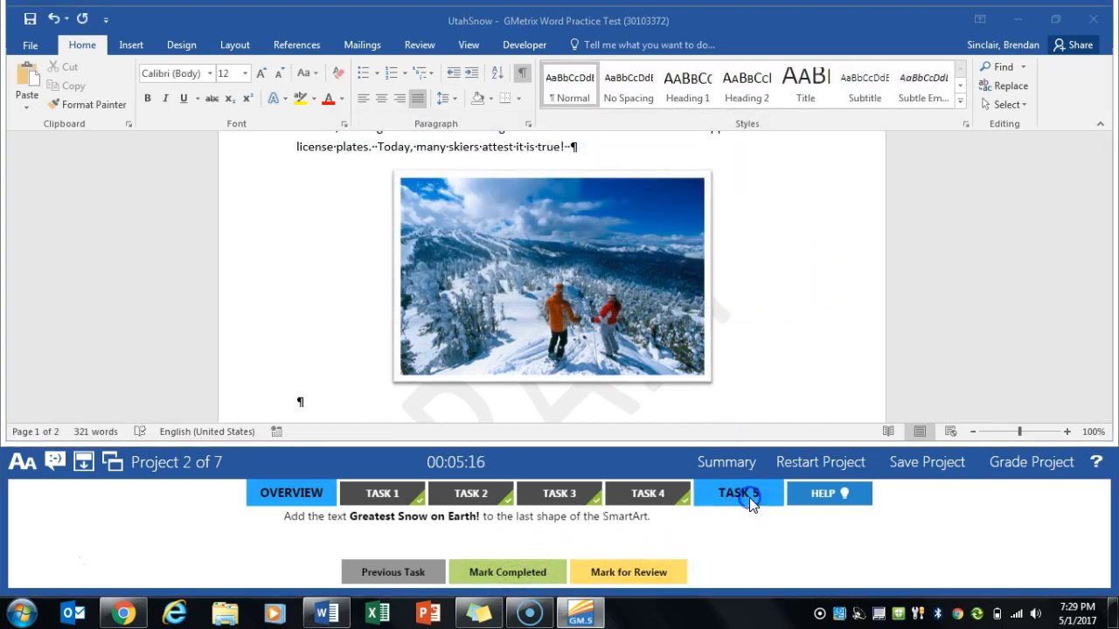
# Enter 'Greatest Snow on Earth!' into the empty third SmartArt shape and mark the task done
pyautogui.click(738, 493)
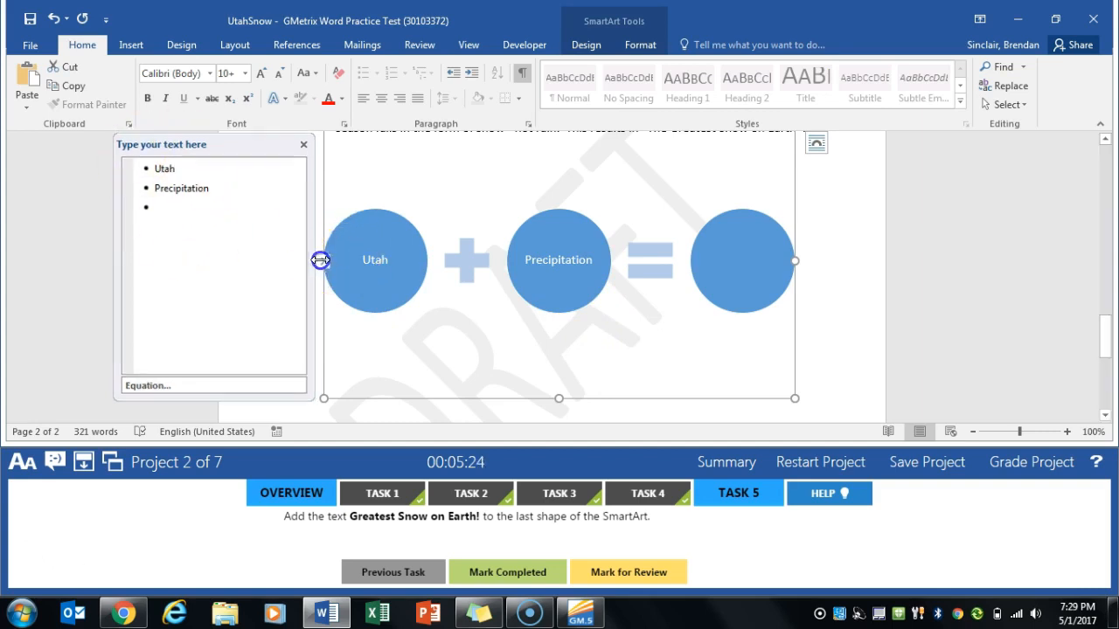
pyautogui.click(210, 206)
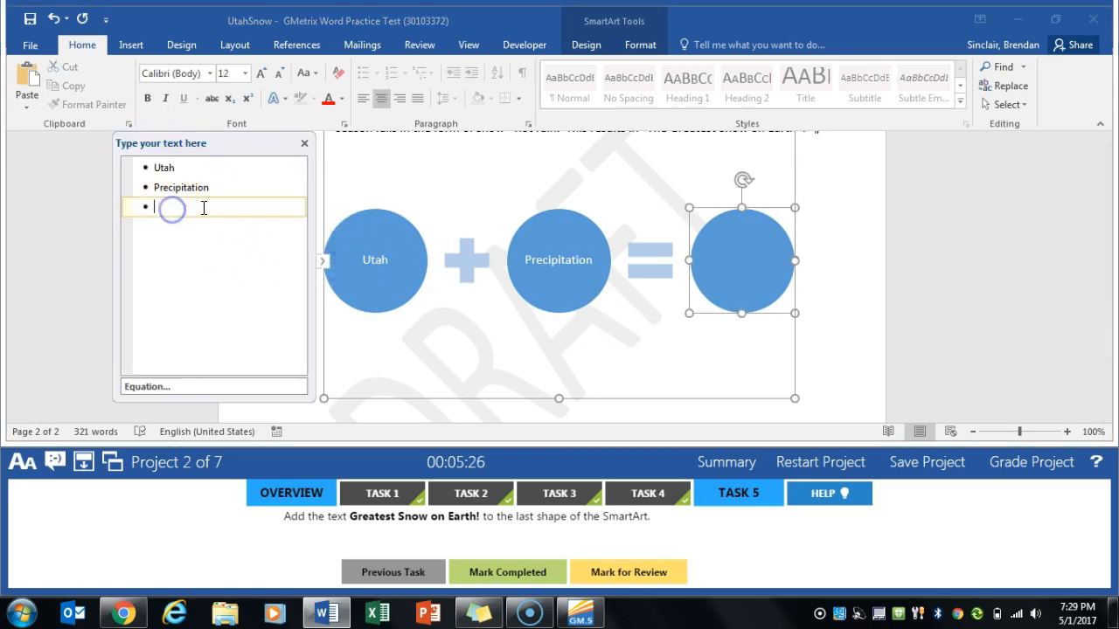
pyautogui.write('Greatest Snow on')
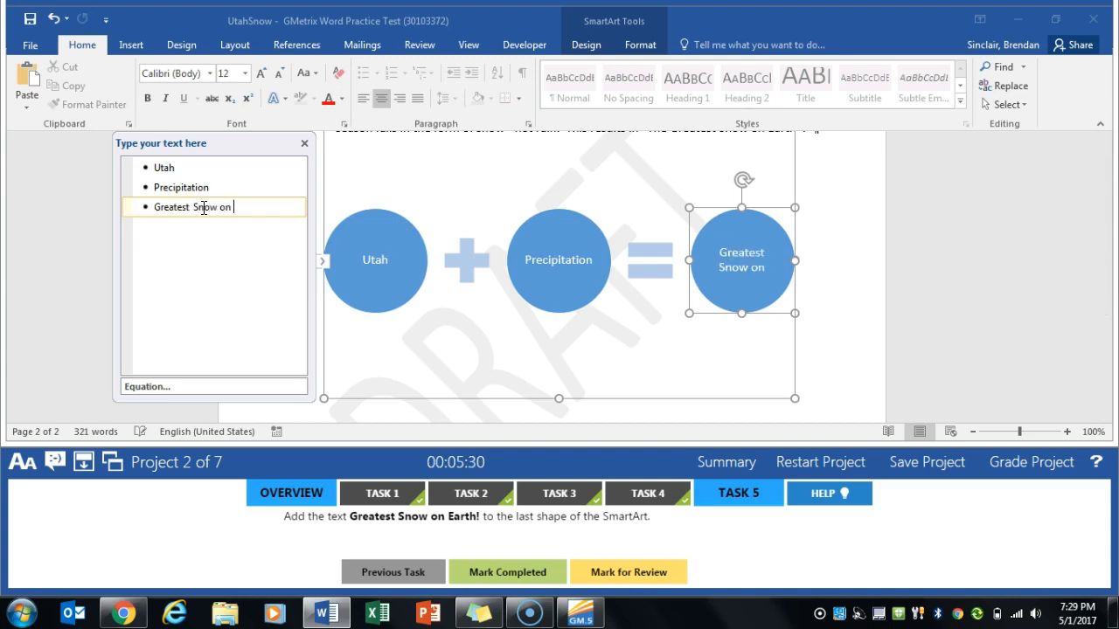
pyautogui.write('Eartch!')
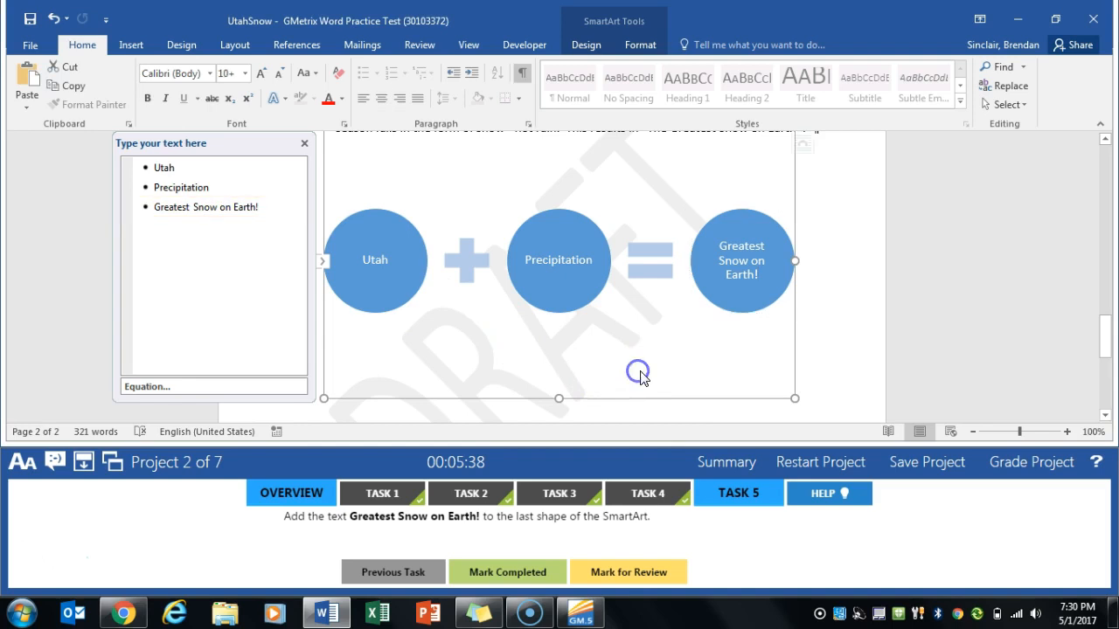
pyautogui.click(507, 571)
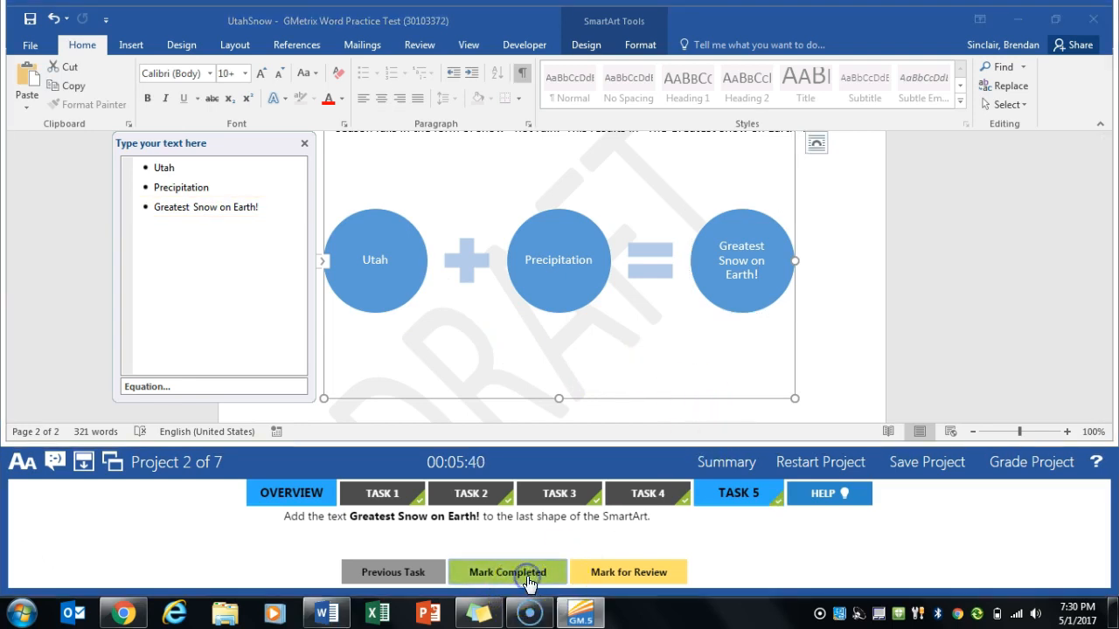